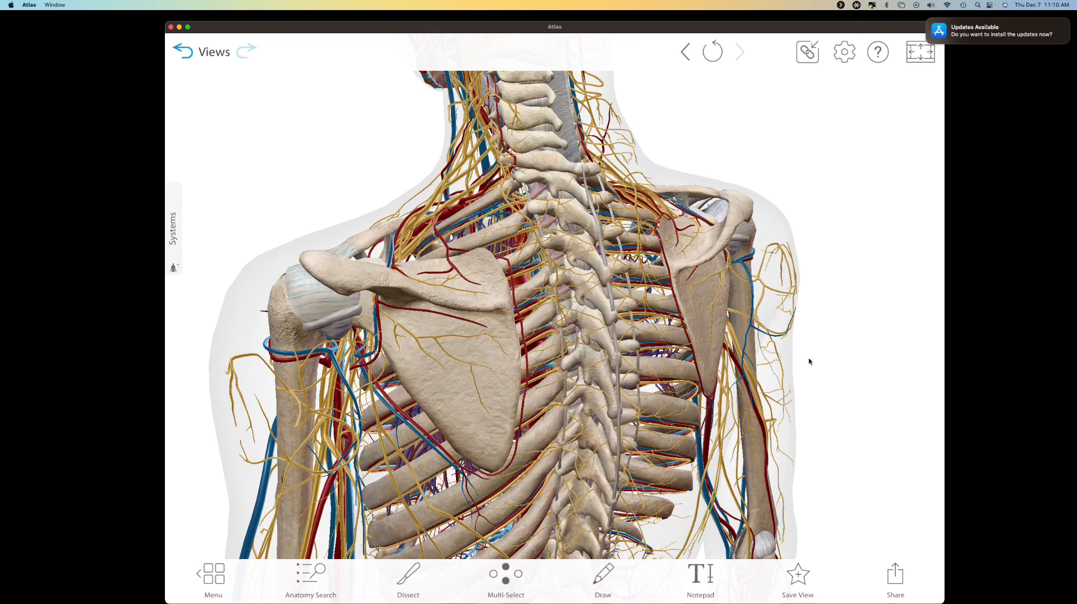
mouse_move(802, 343)
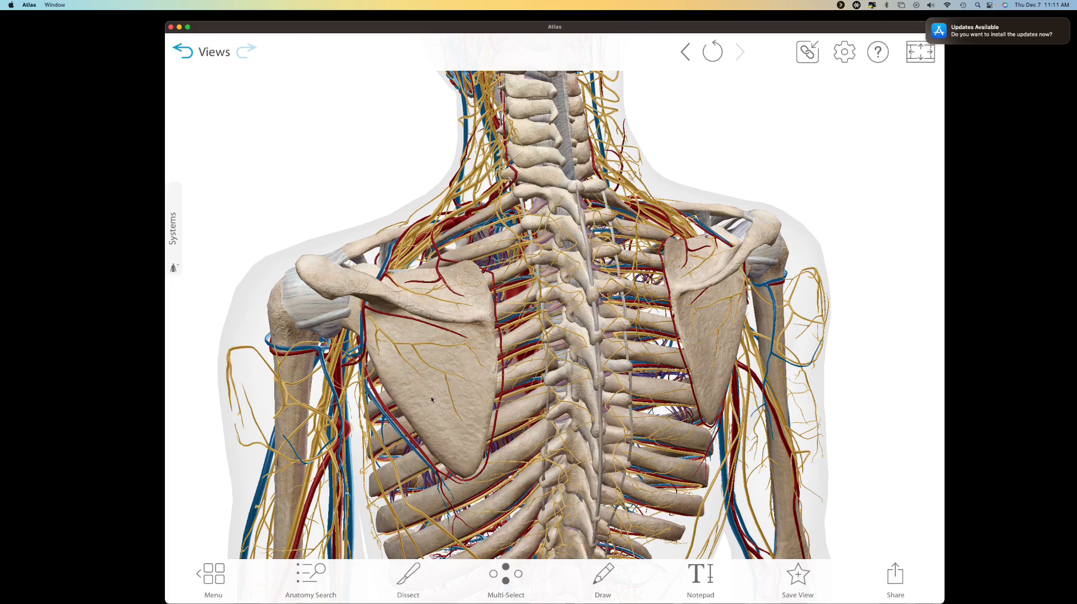
mouse_move(502, 433)
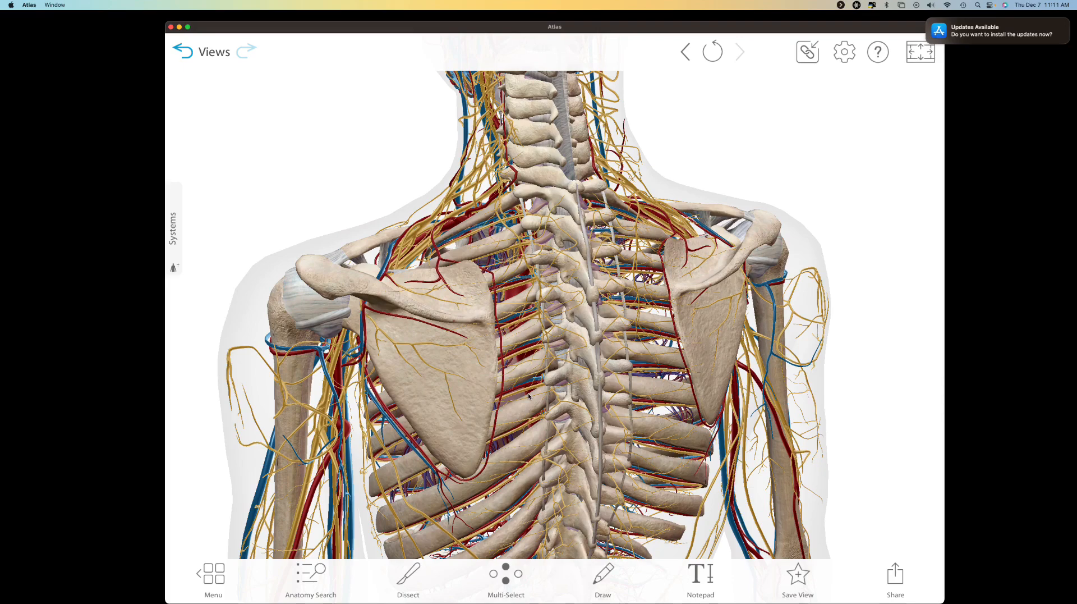
mouse_move(534, 326)
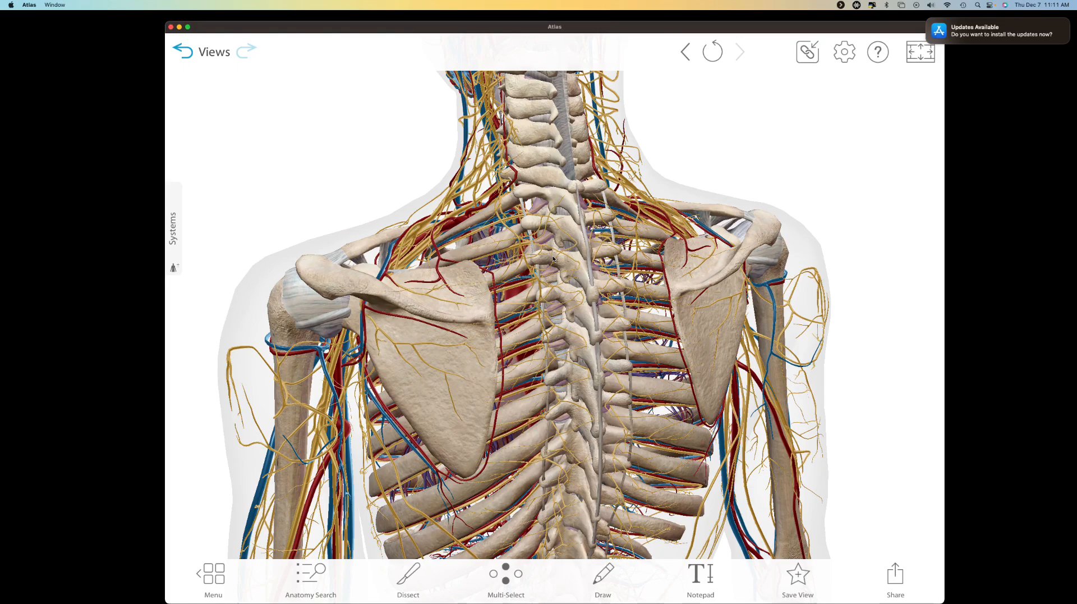
click(588, 203)
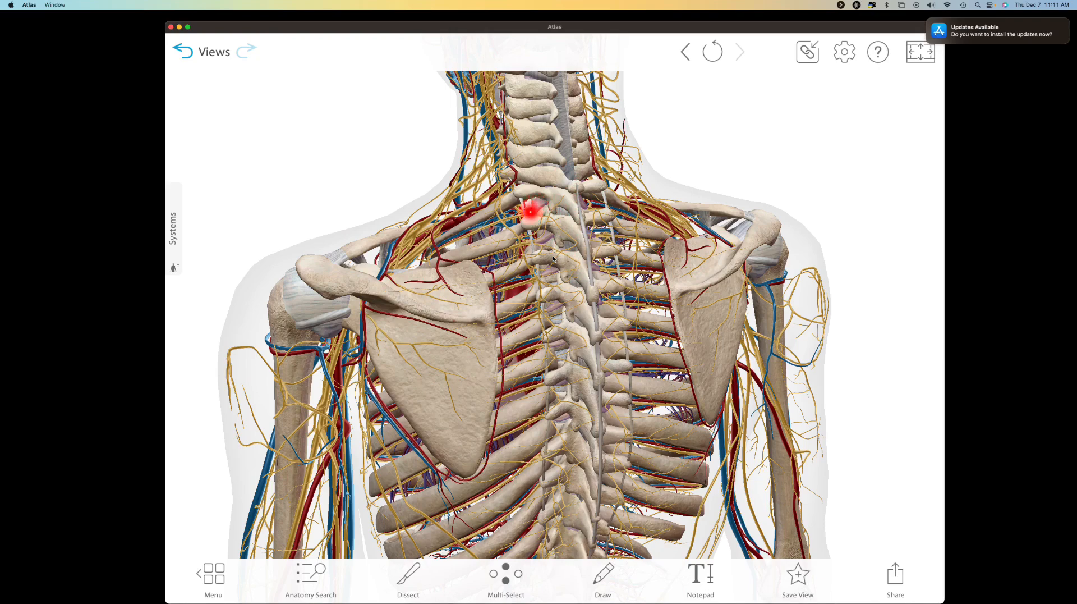
mouse_move(557, 242)
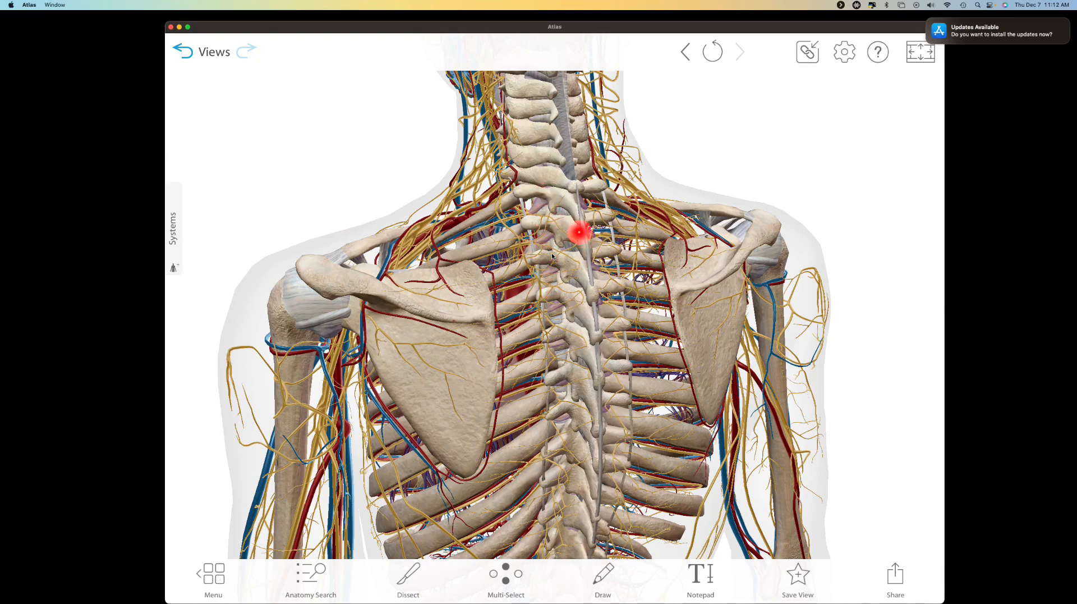
click(579, 234)
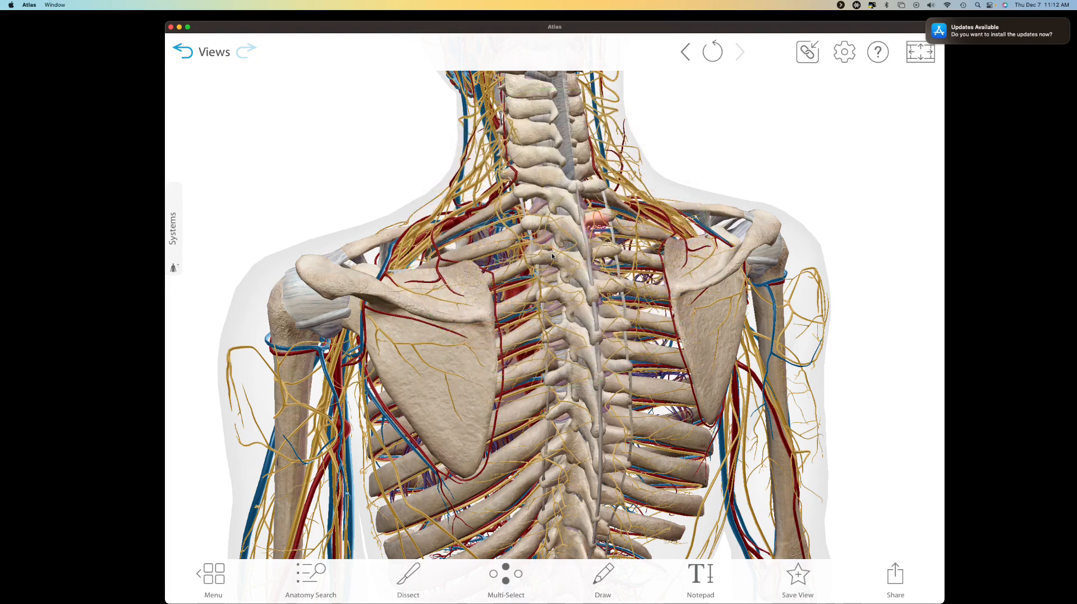
click(575, 229)
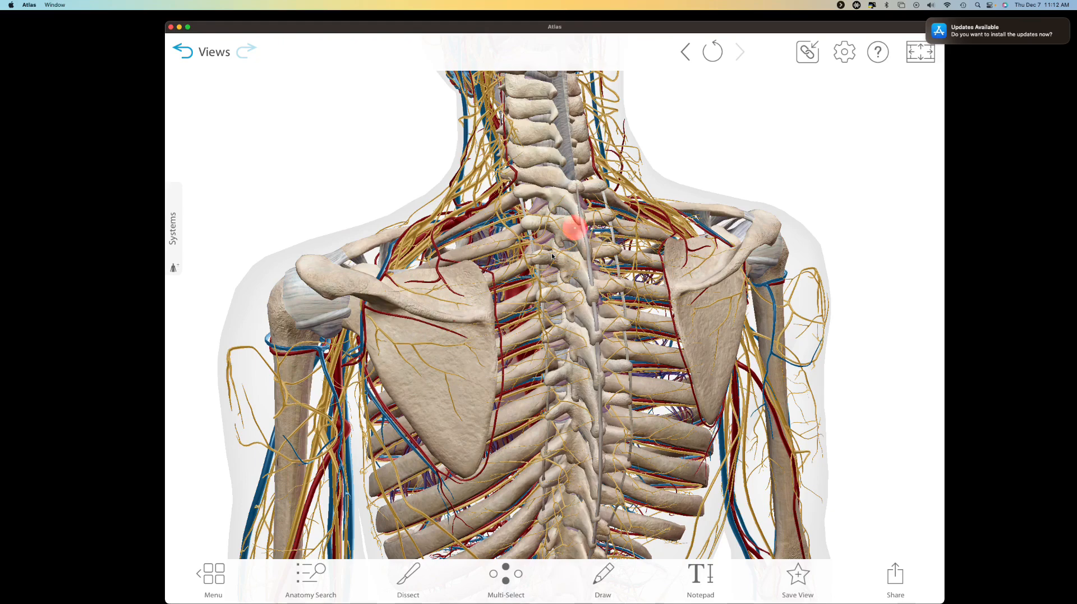
click(573, 227)
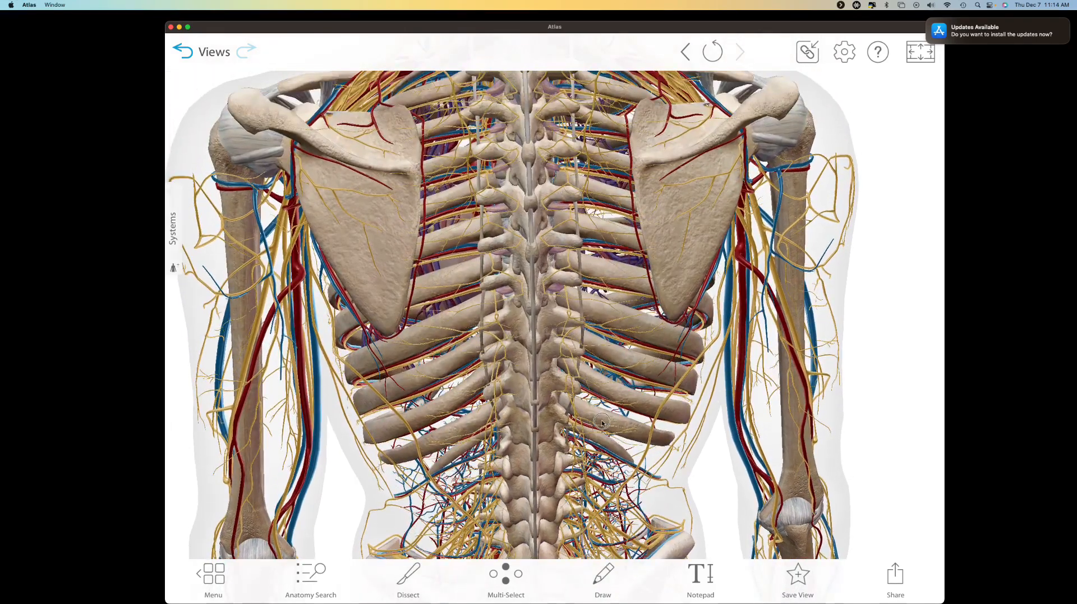
scroll(down, 3)
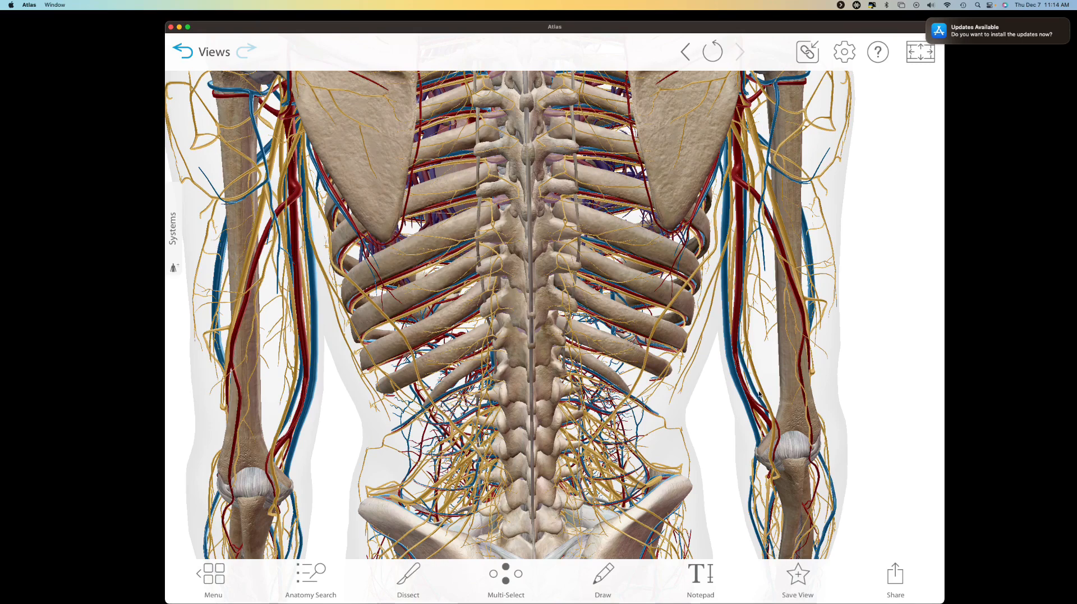
click(514, 272)
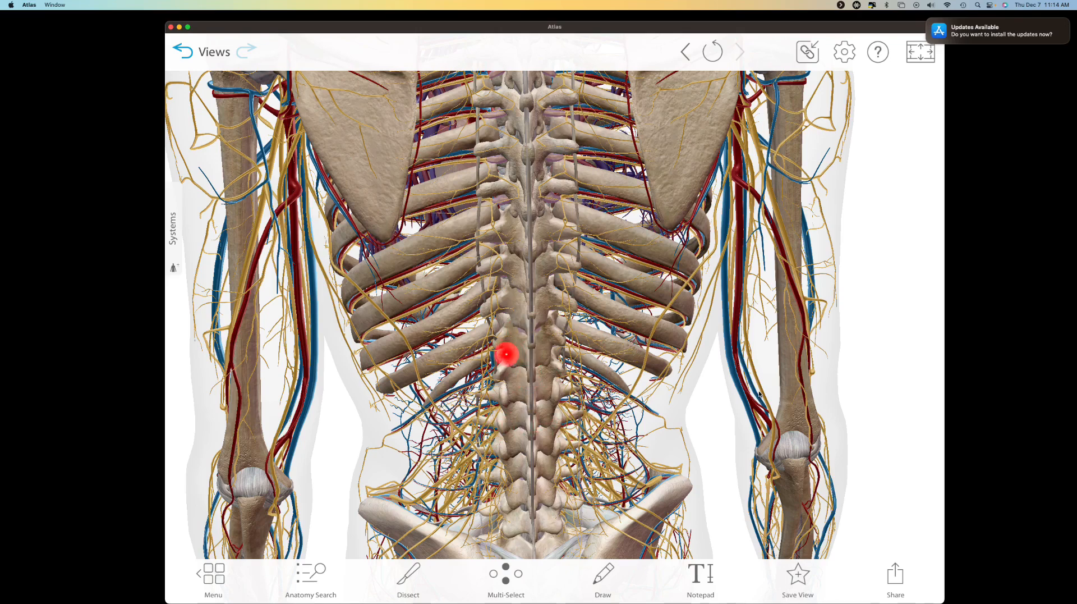
mouse_move(525, 349)
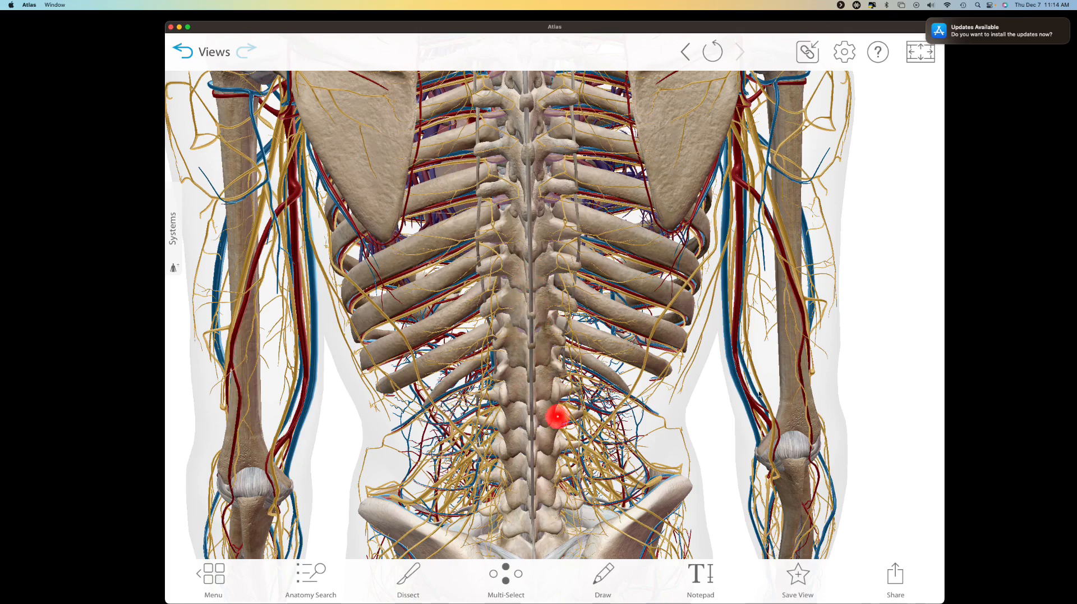
click(559, 416)
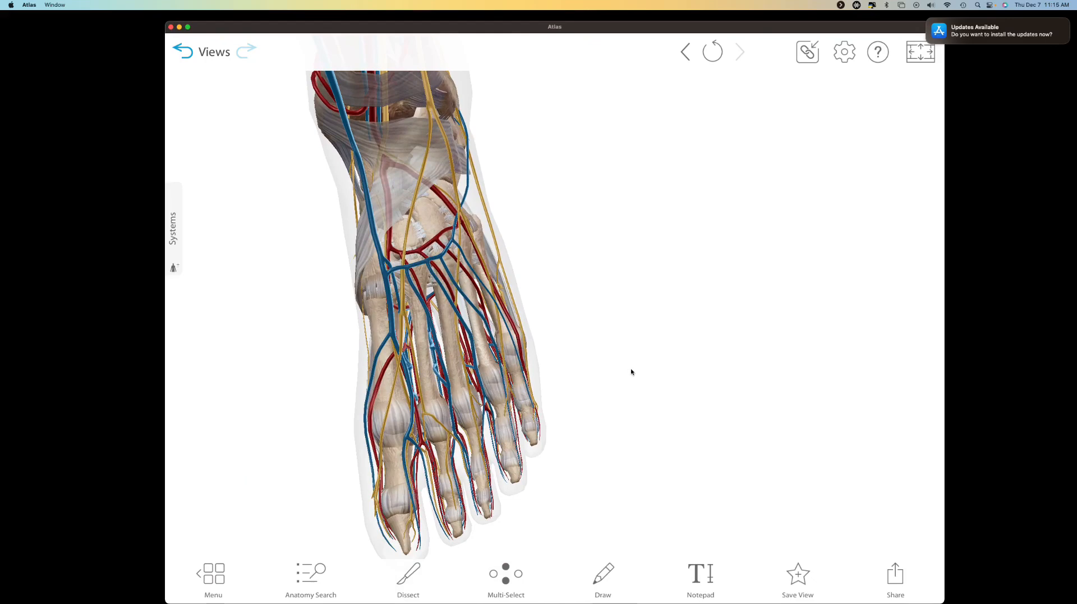
click(413, 437)
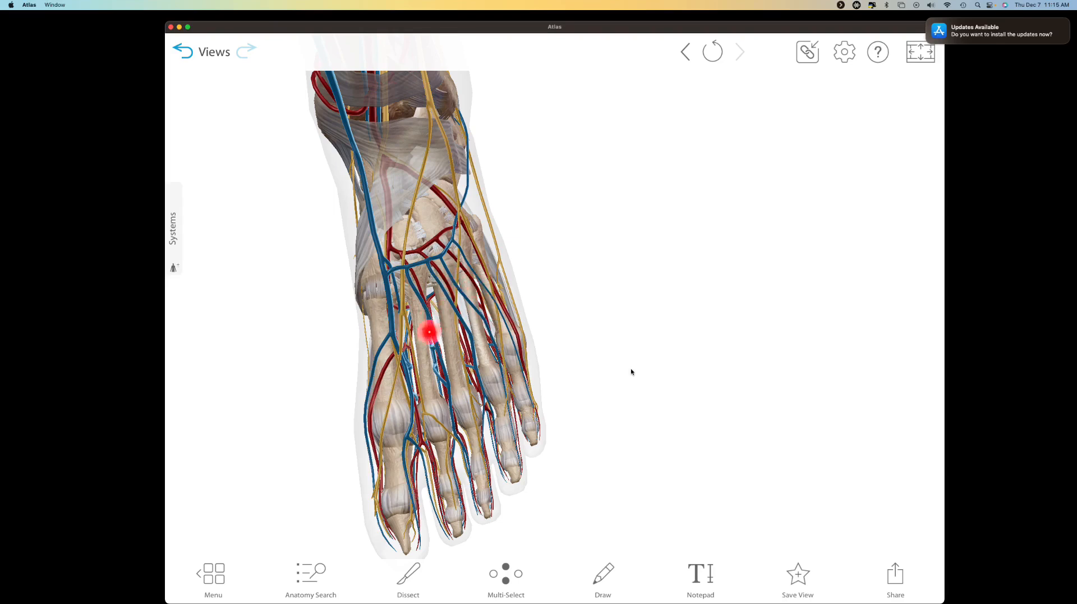
click(428, 332)
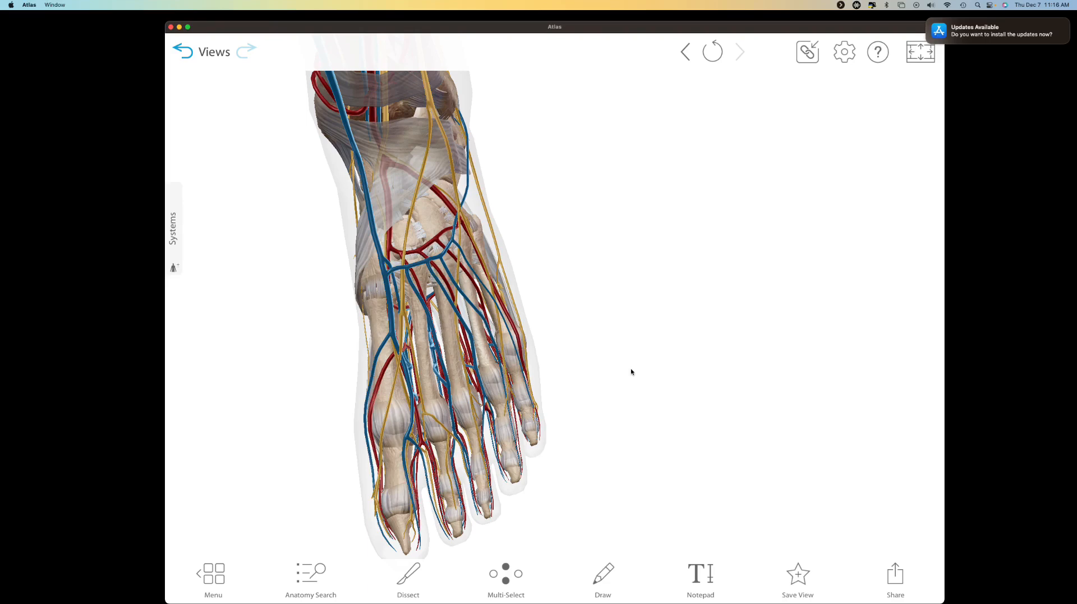
click(396, 343)
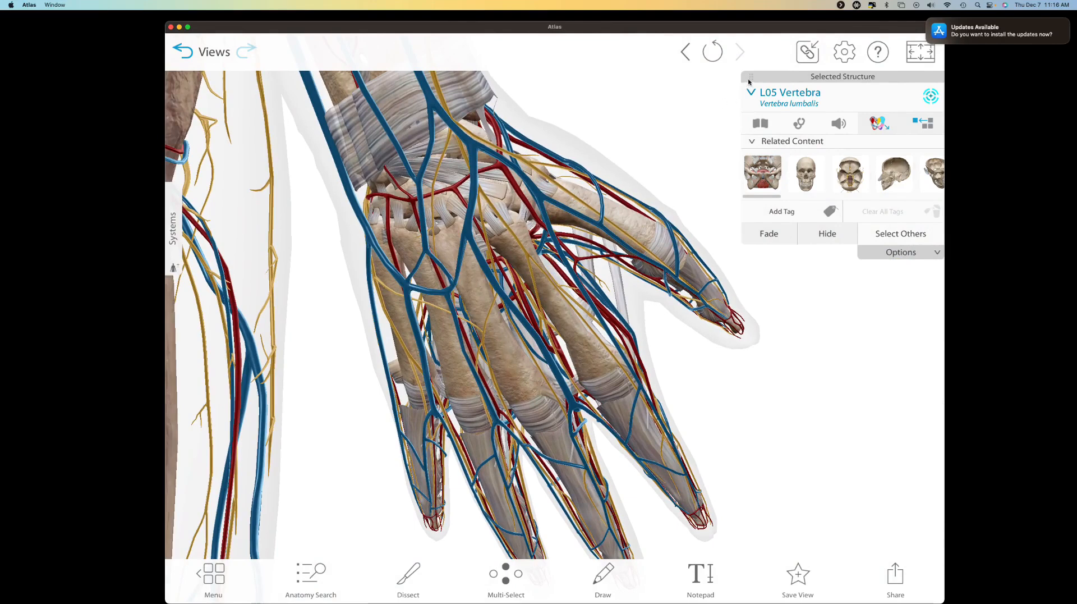
mouse_move(499, 283)
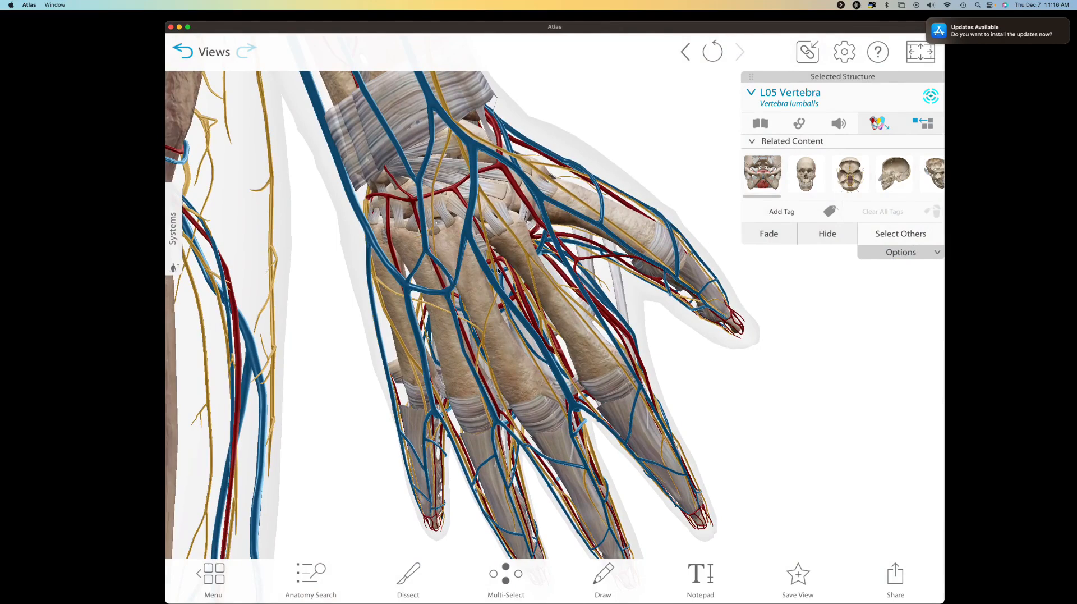
click(441, 310)
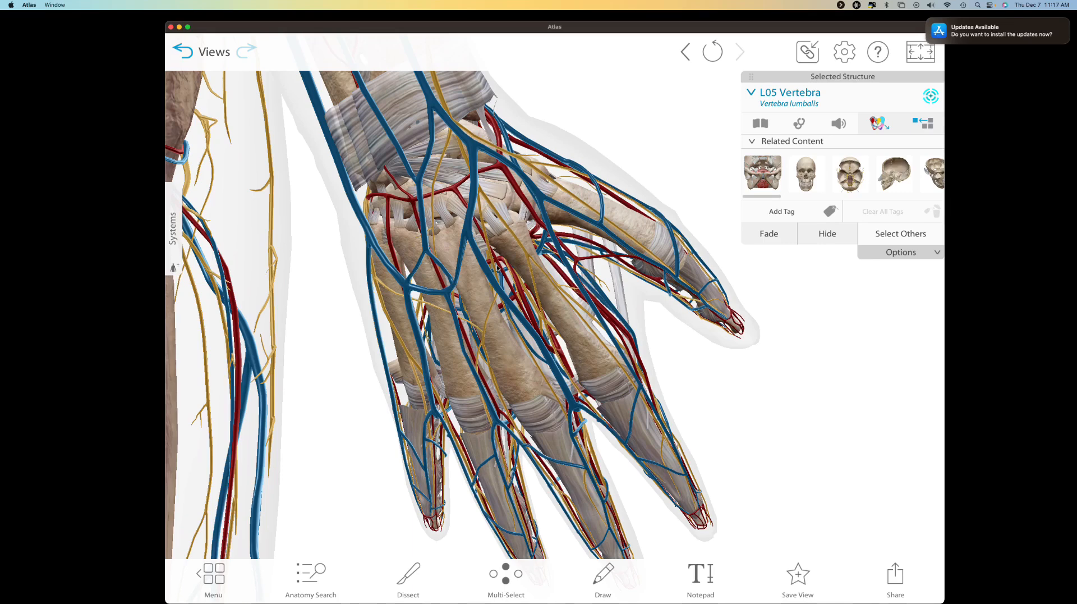
mouse_move(866, 189)
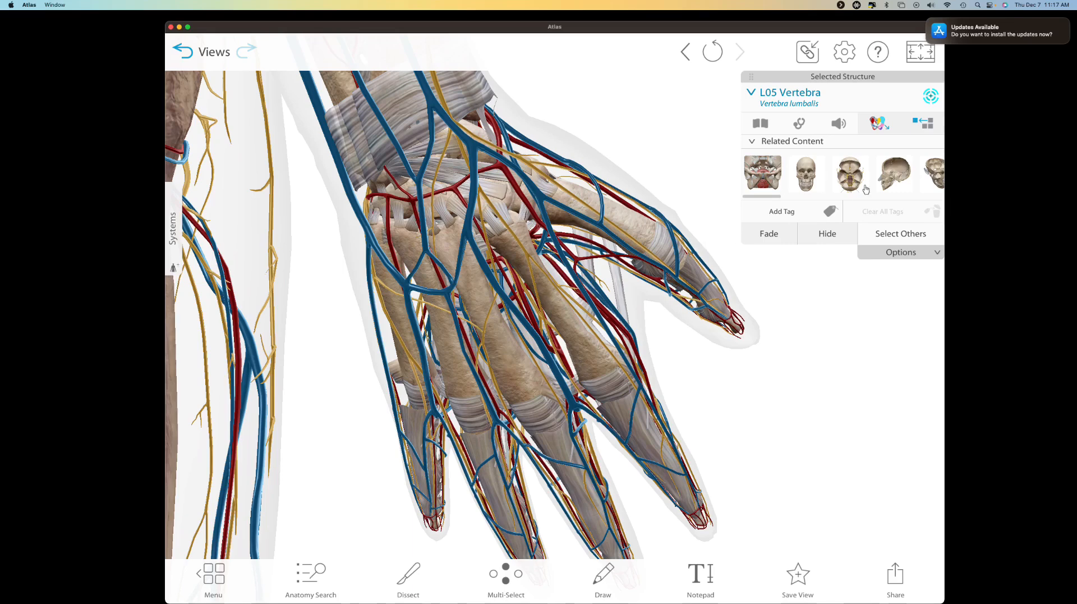